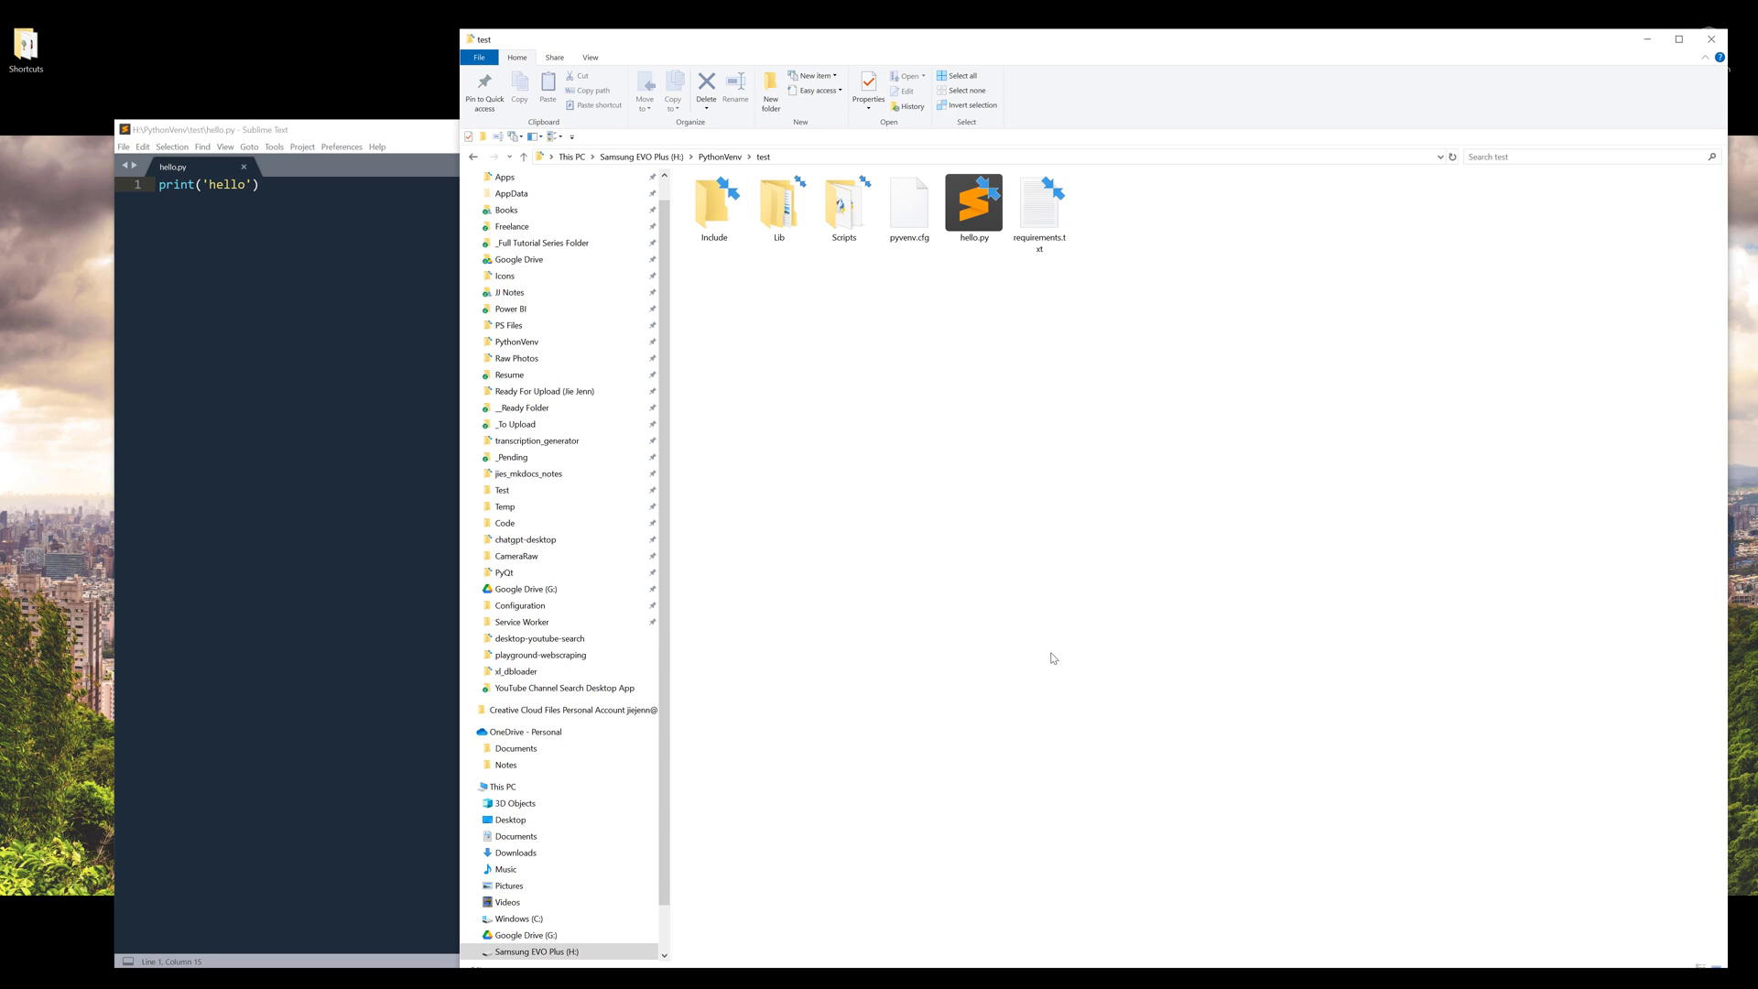
{"action": "mouse_move", "coordinate": [1129, 650]}
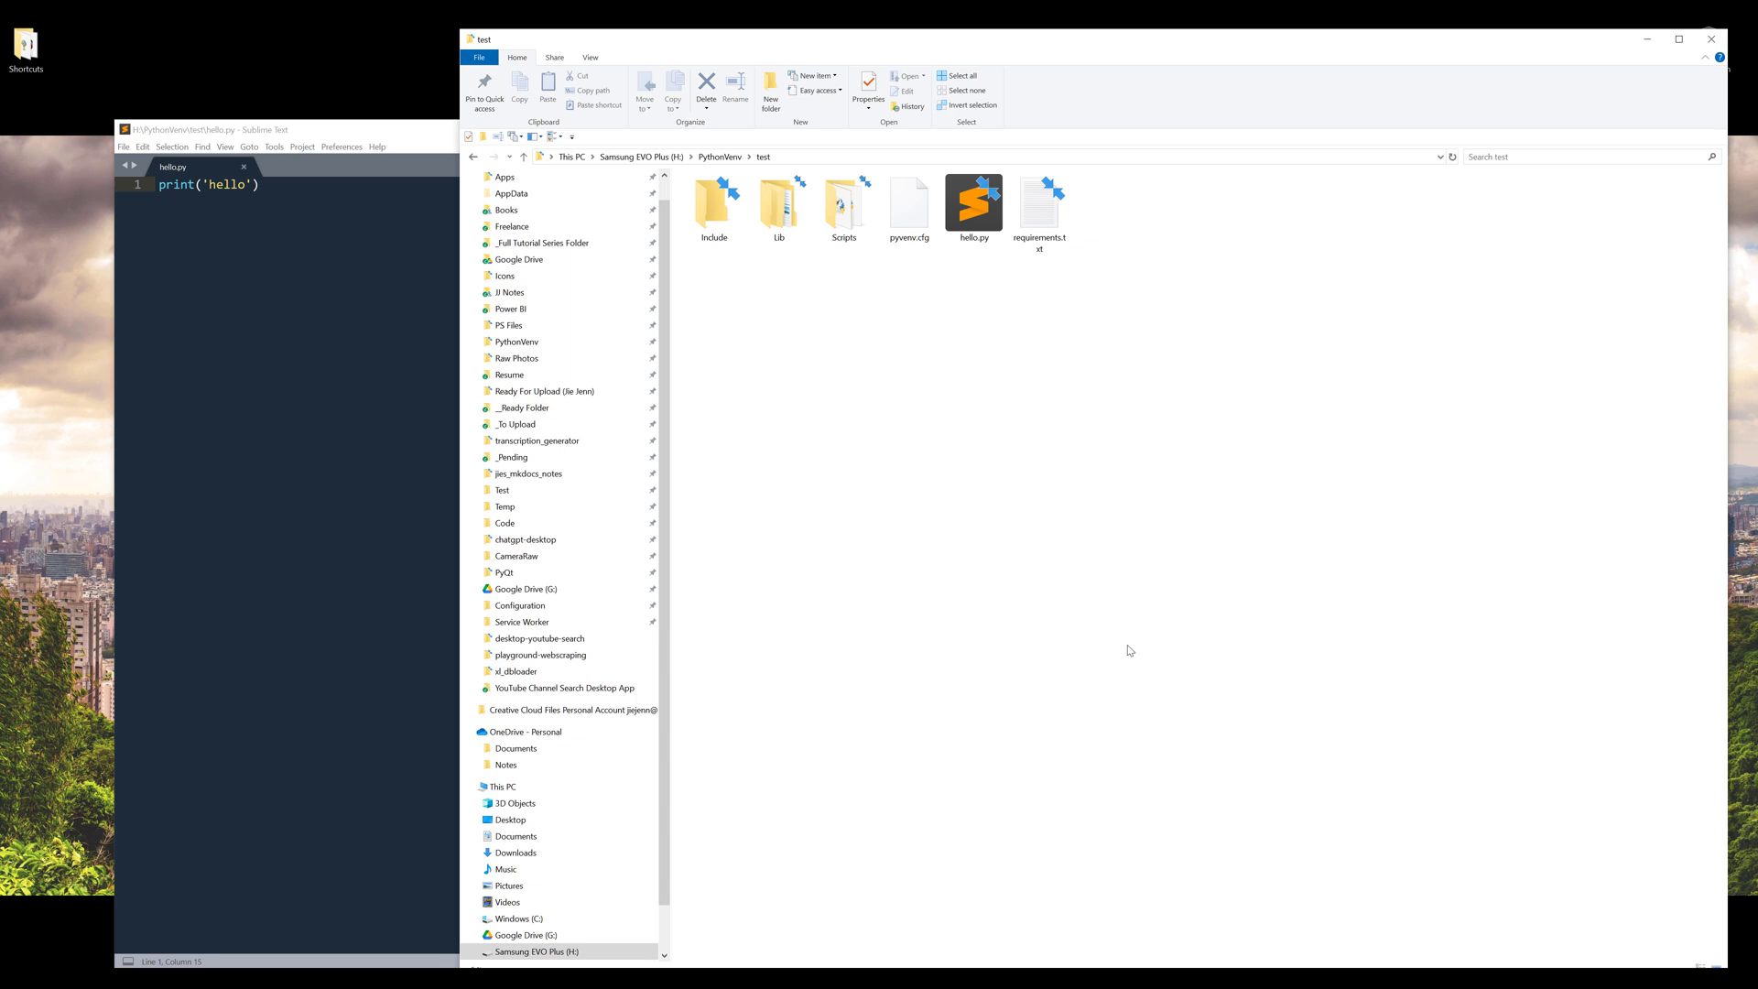
{"action": "mouse_move", "coordinate": [1062, 668]}
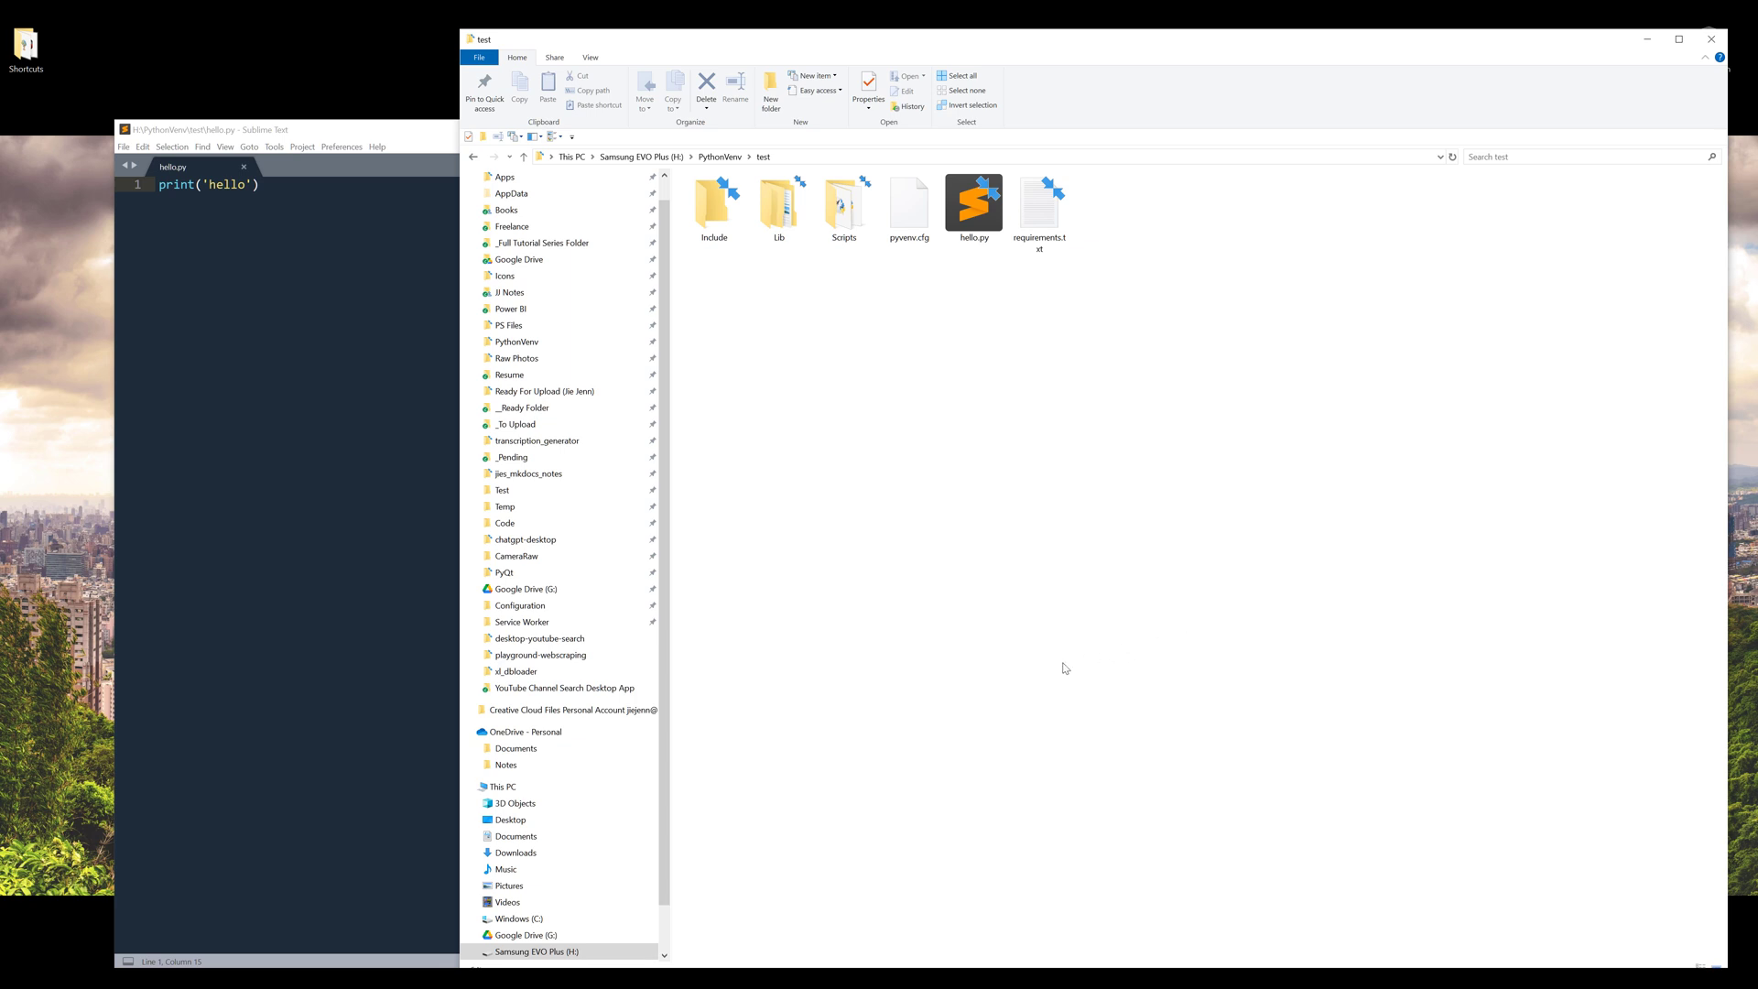
{"action": "mouse_move", "coordinate": [1097, 649]}
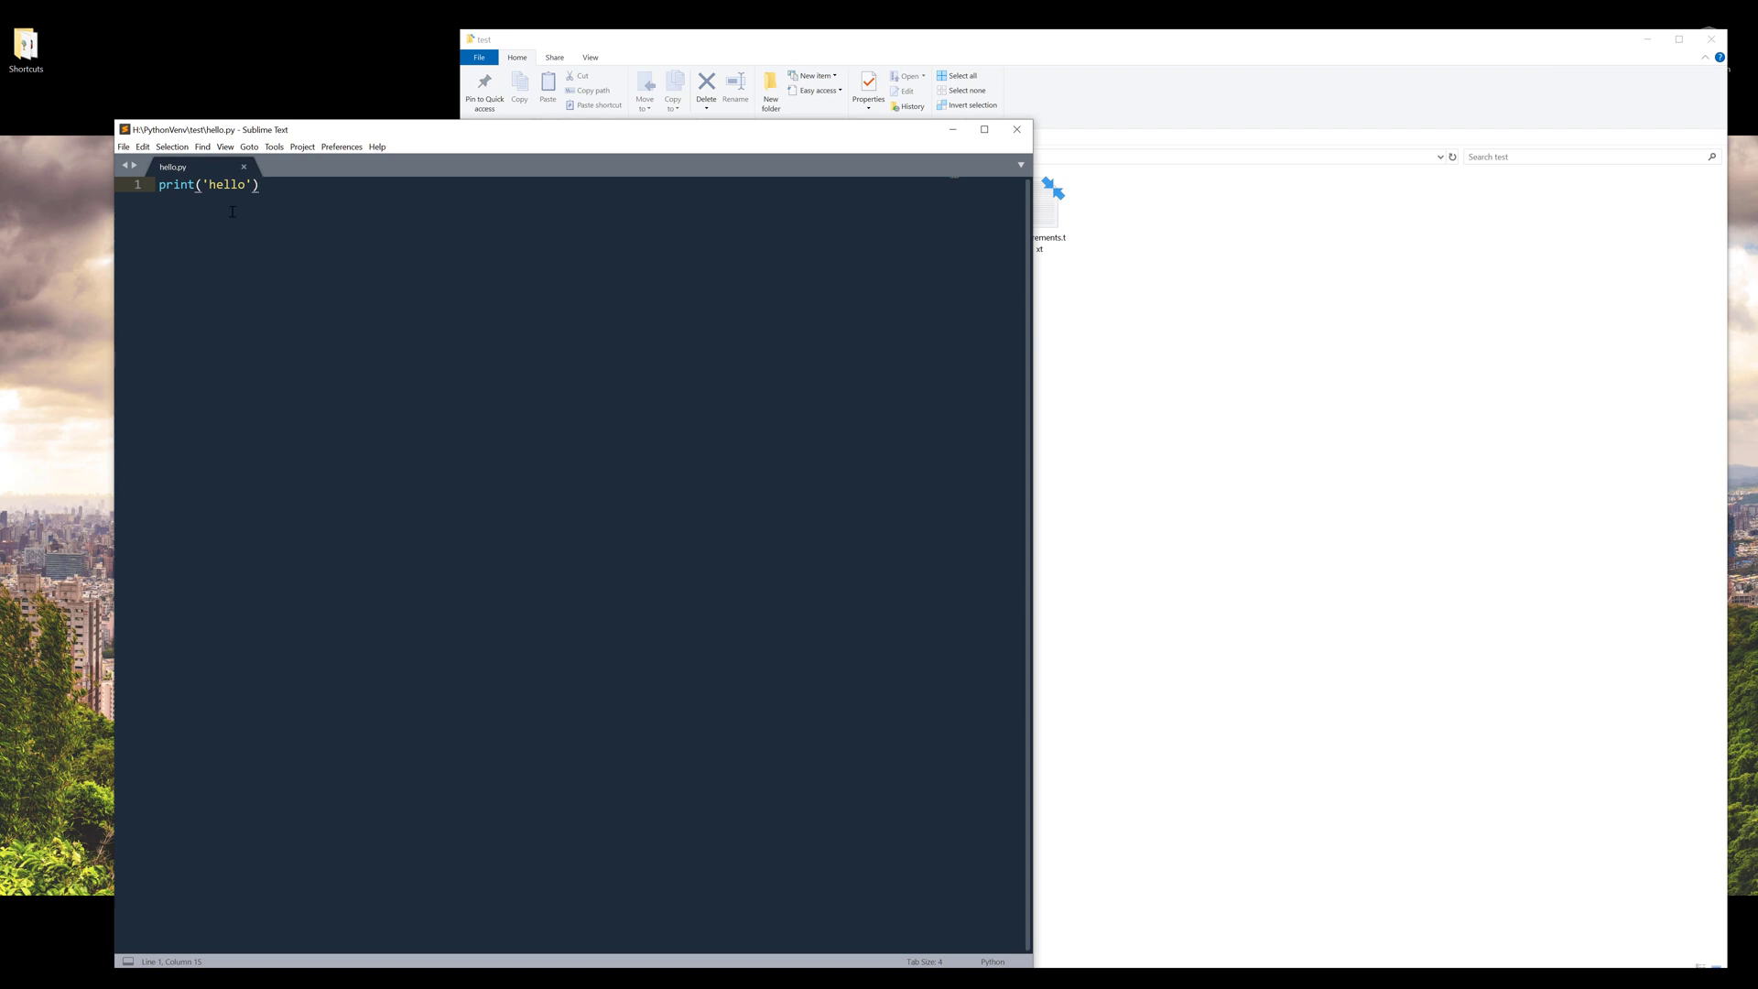
Build hello.py with Ctrl+B, hitting a 'No Python' error from the old 3.10 install.
{"action": "key", "text": "ctrl+b"}
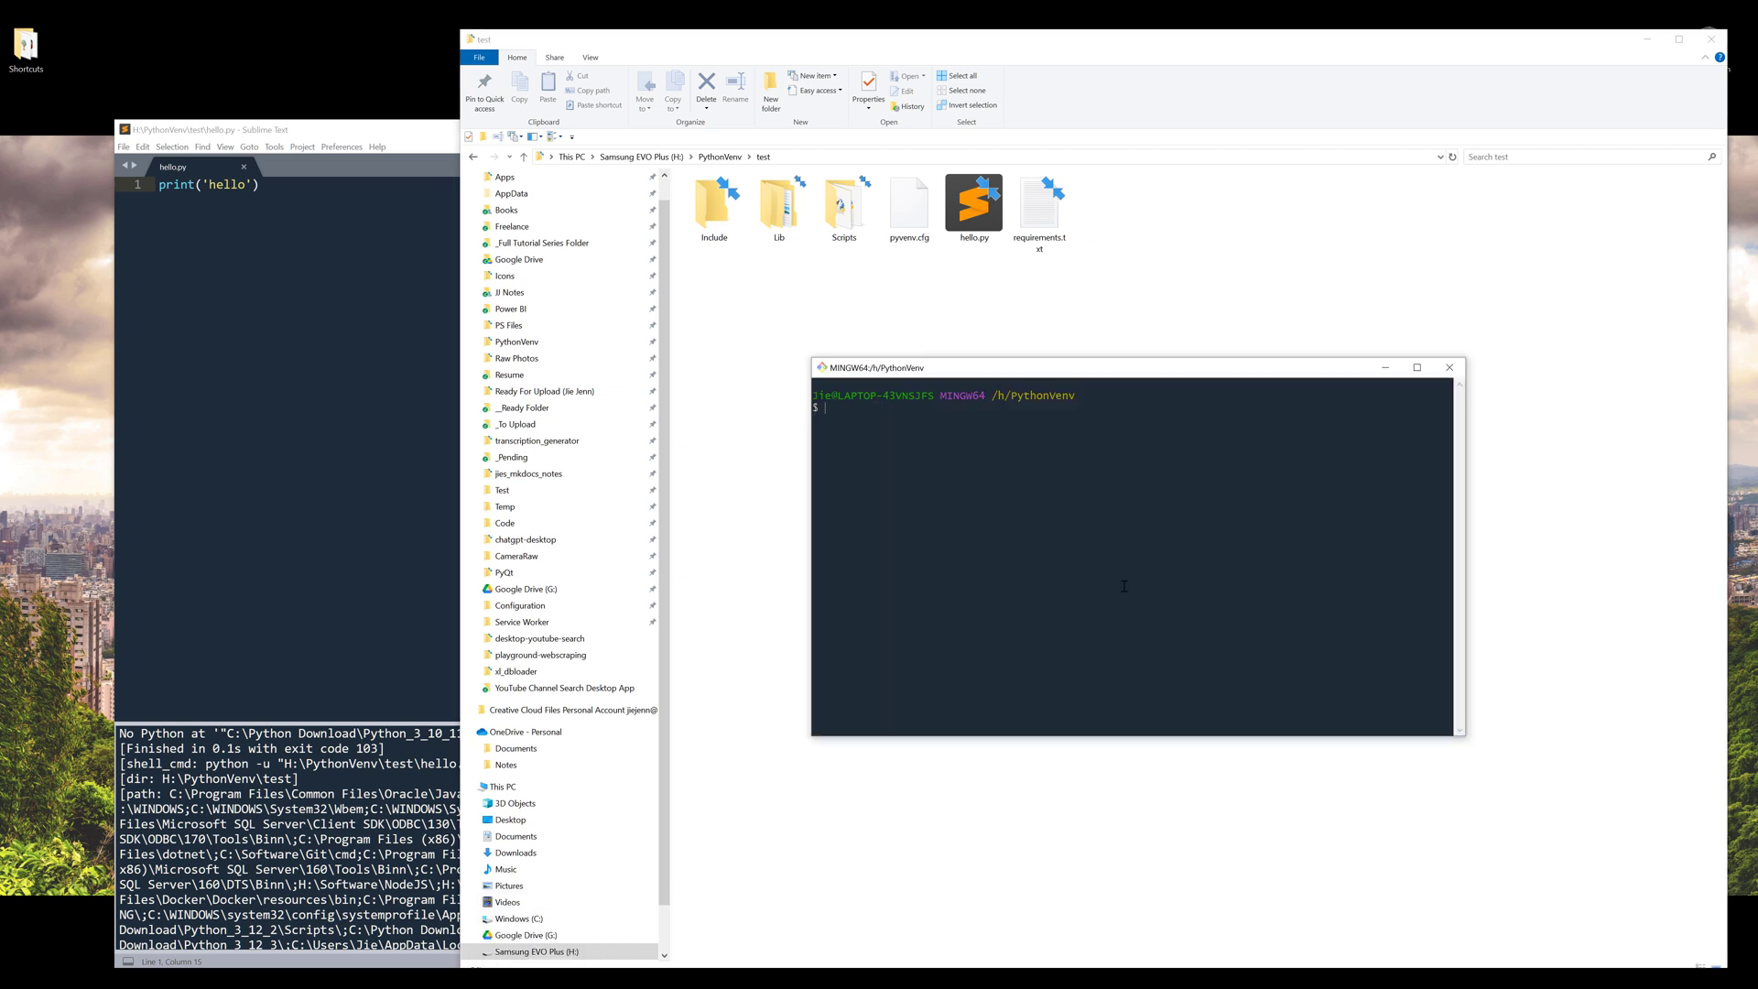
Run python --version in Git Bash, confirming Python 3.12.3 is installed.
{"action": "type", "text": "python"}
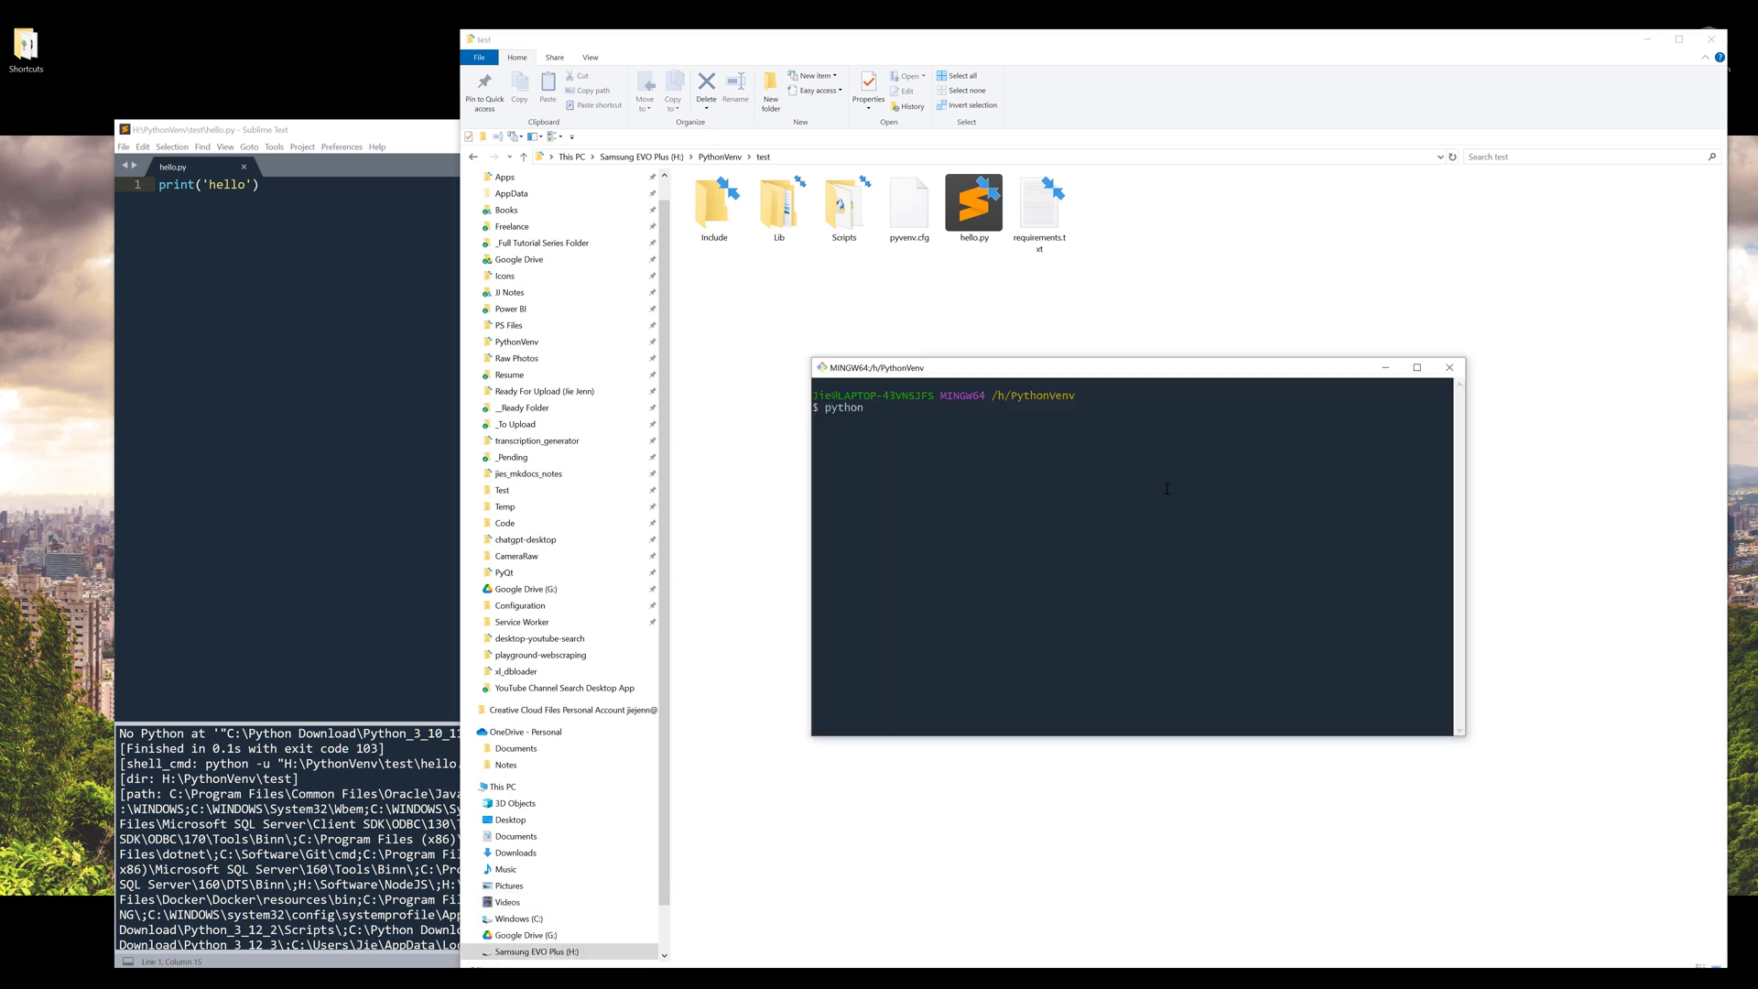
{"action": "type", "text": "--"}
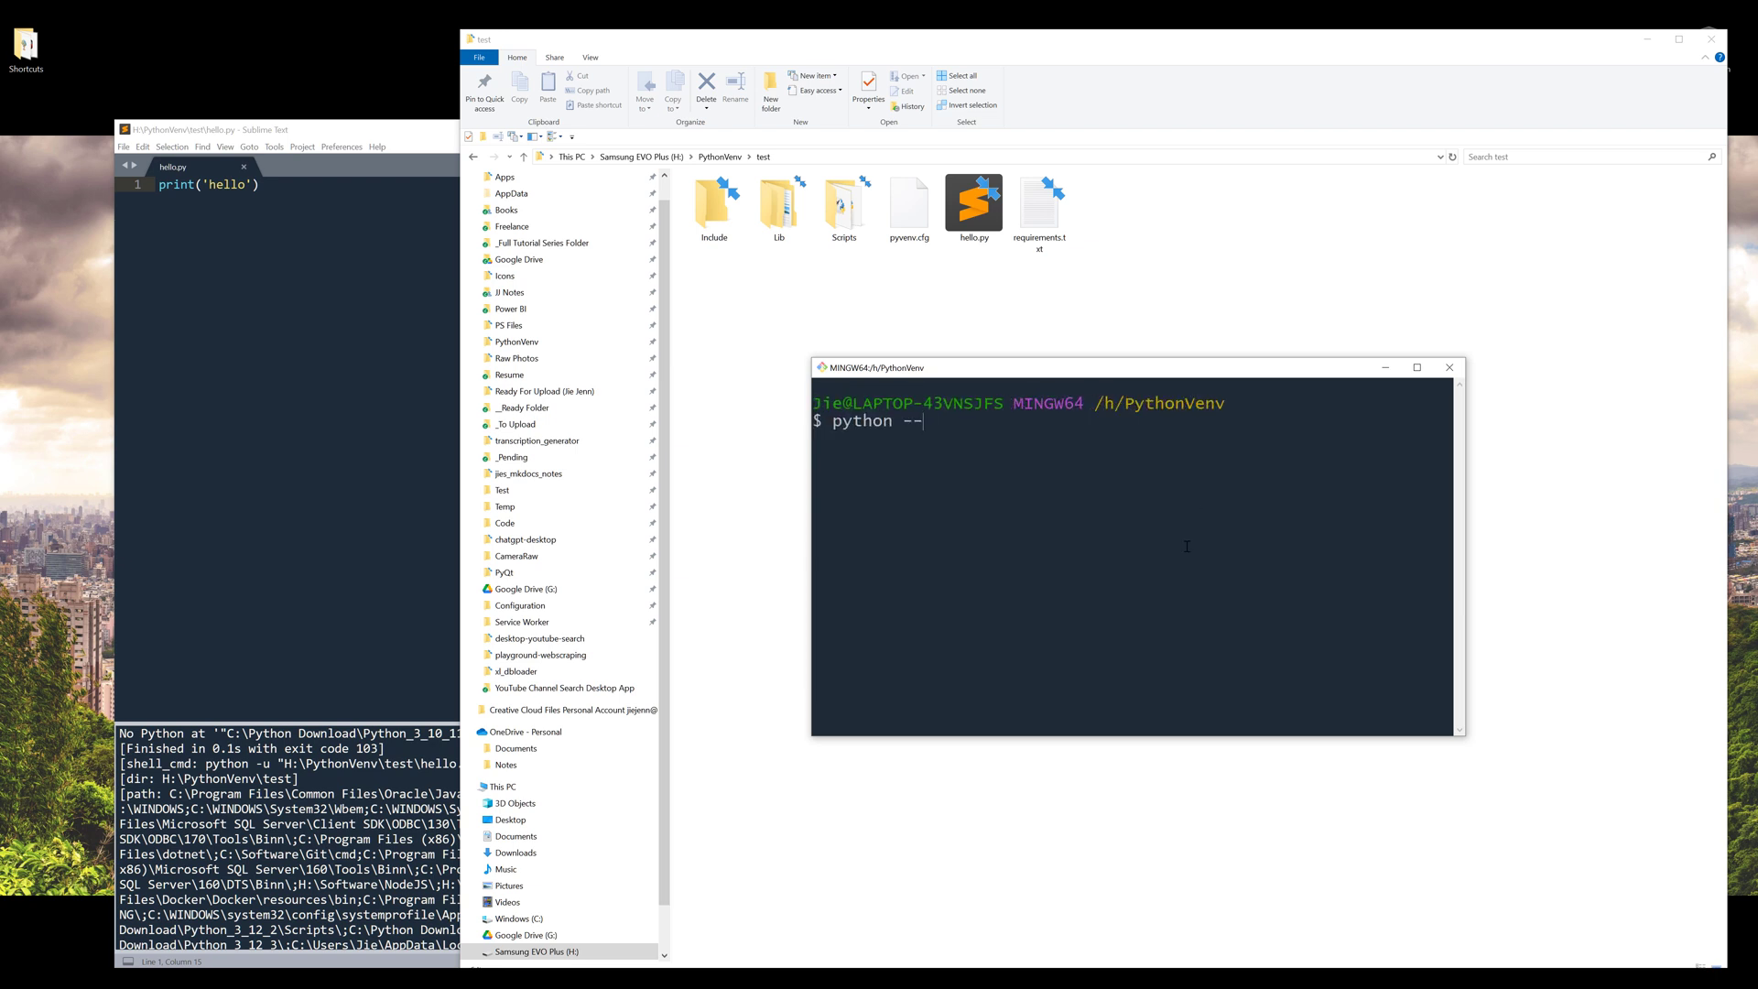
{"action": "type", "text": "version"}
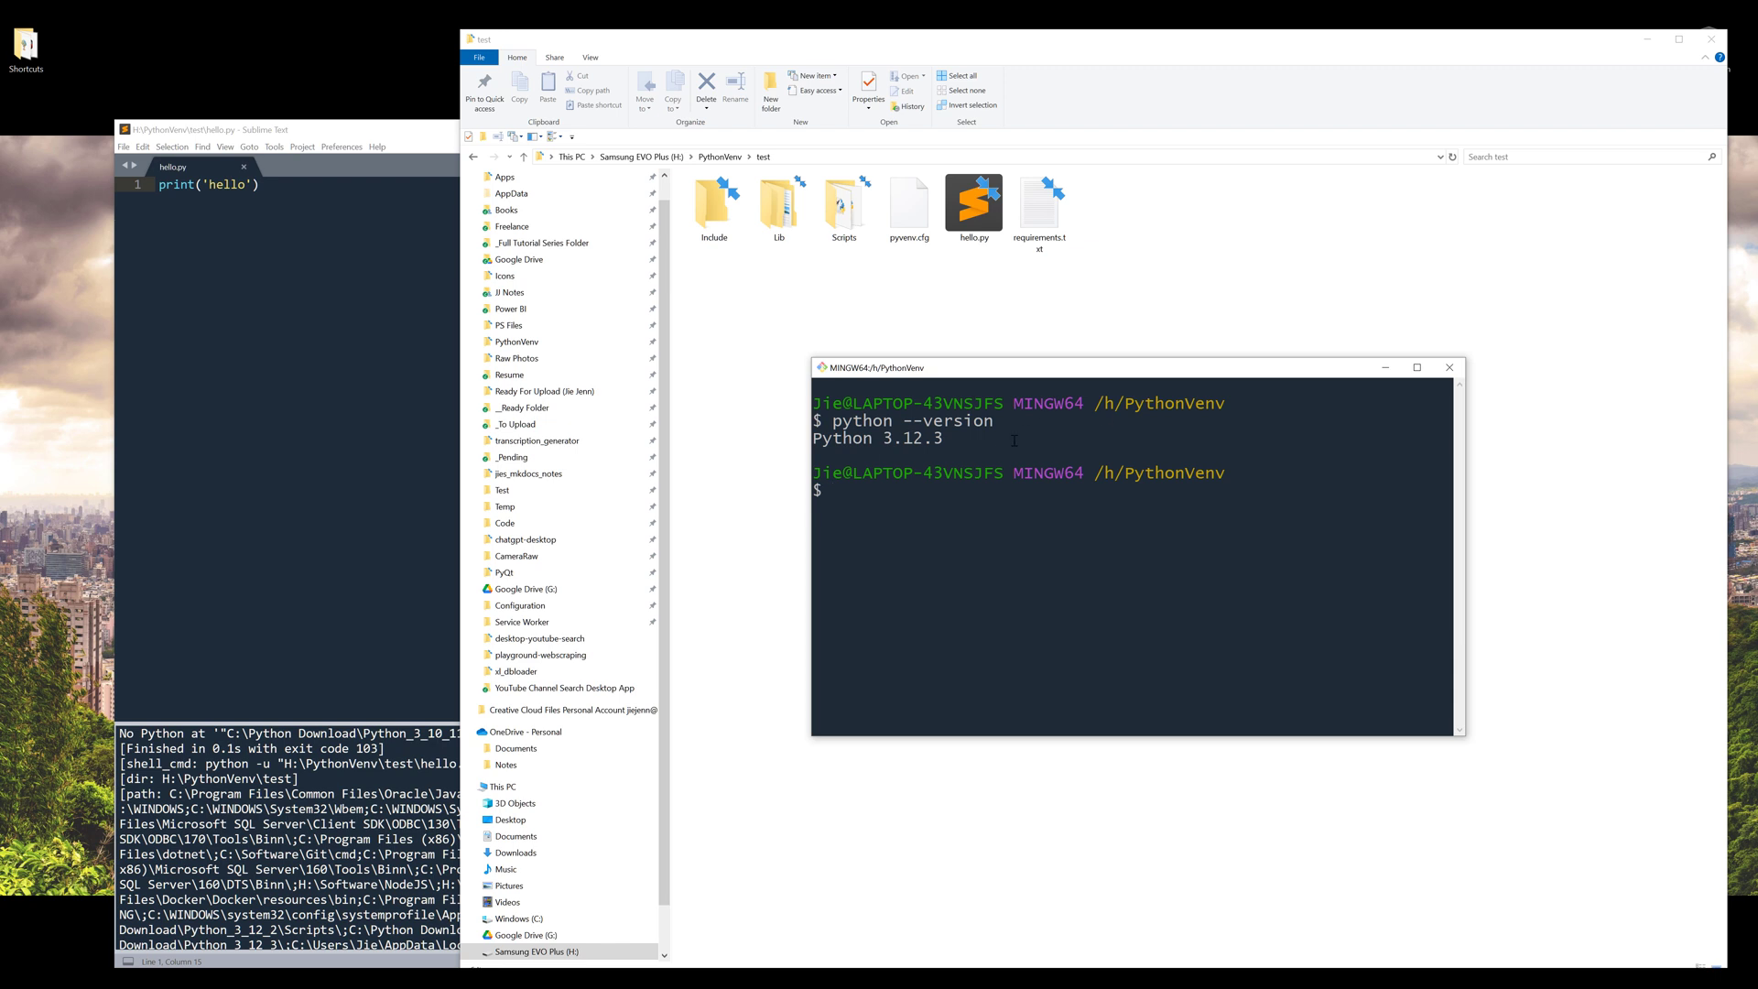
{"action": "mouse_move", "coordinate": [984, 450]}
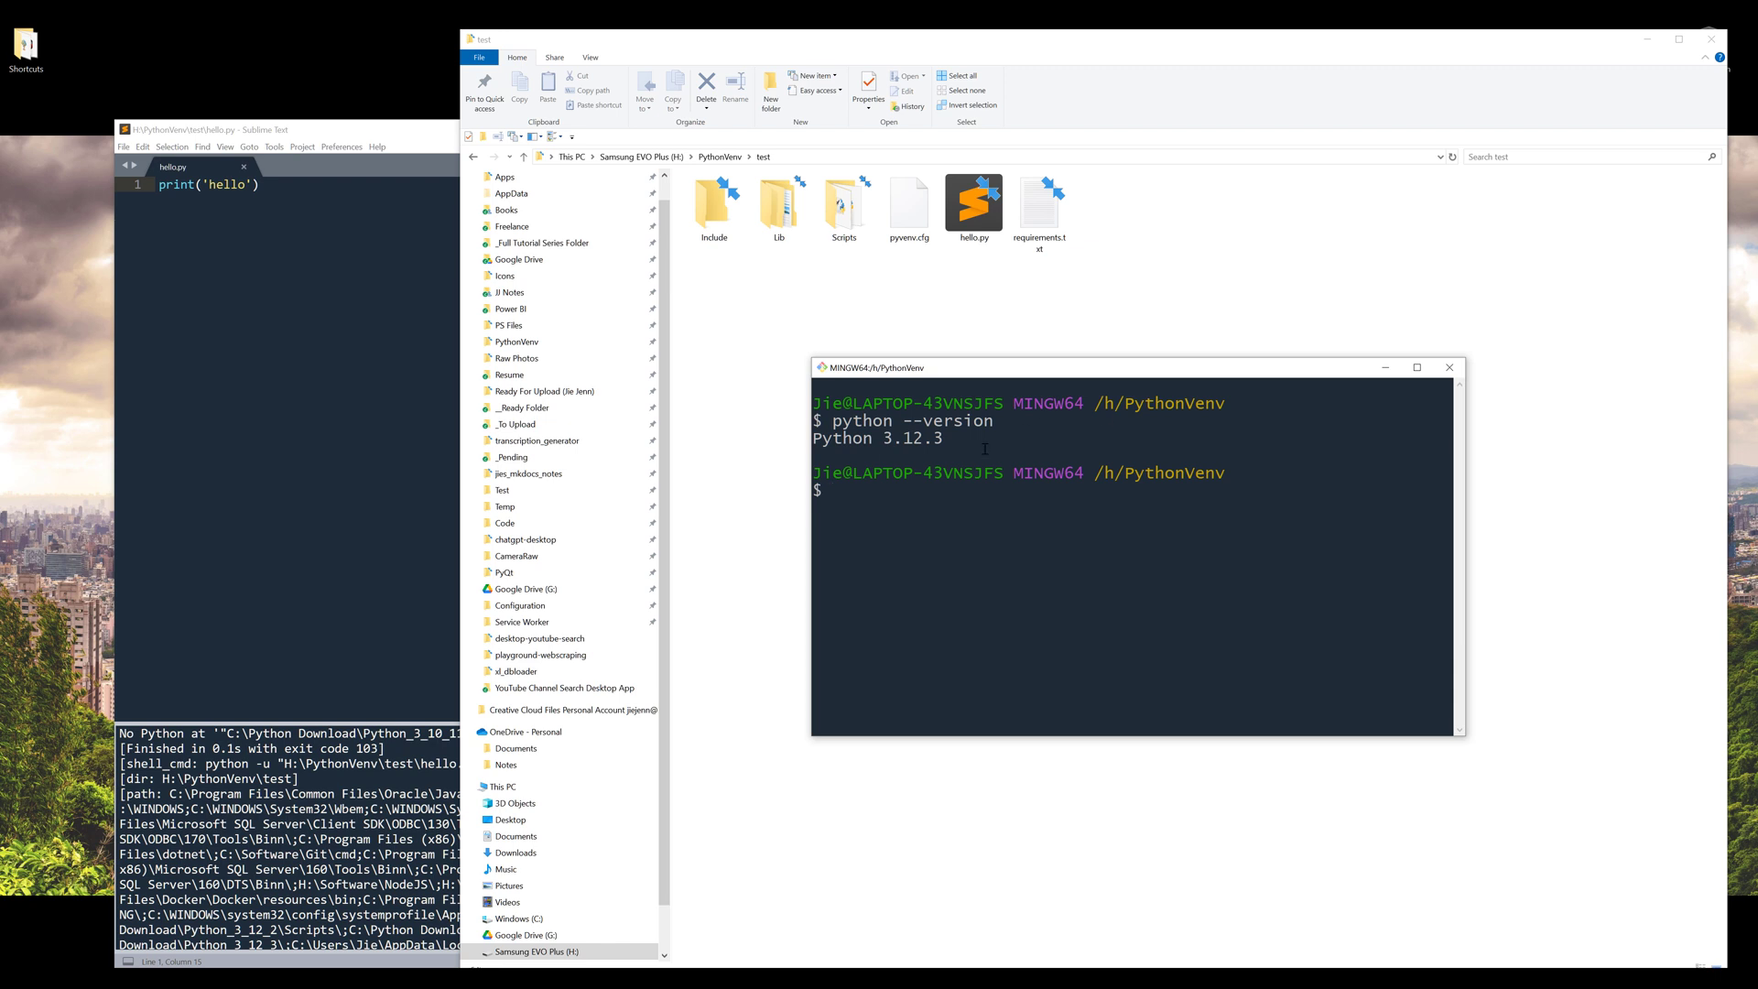
Run python -m venv --upgrade on the H:\PythonVenv\test environment.
{"action": "type", "text": "python"}
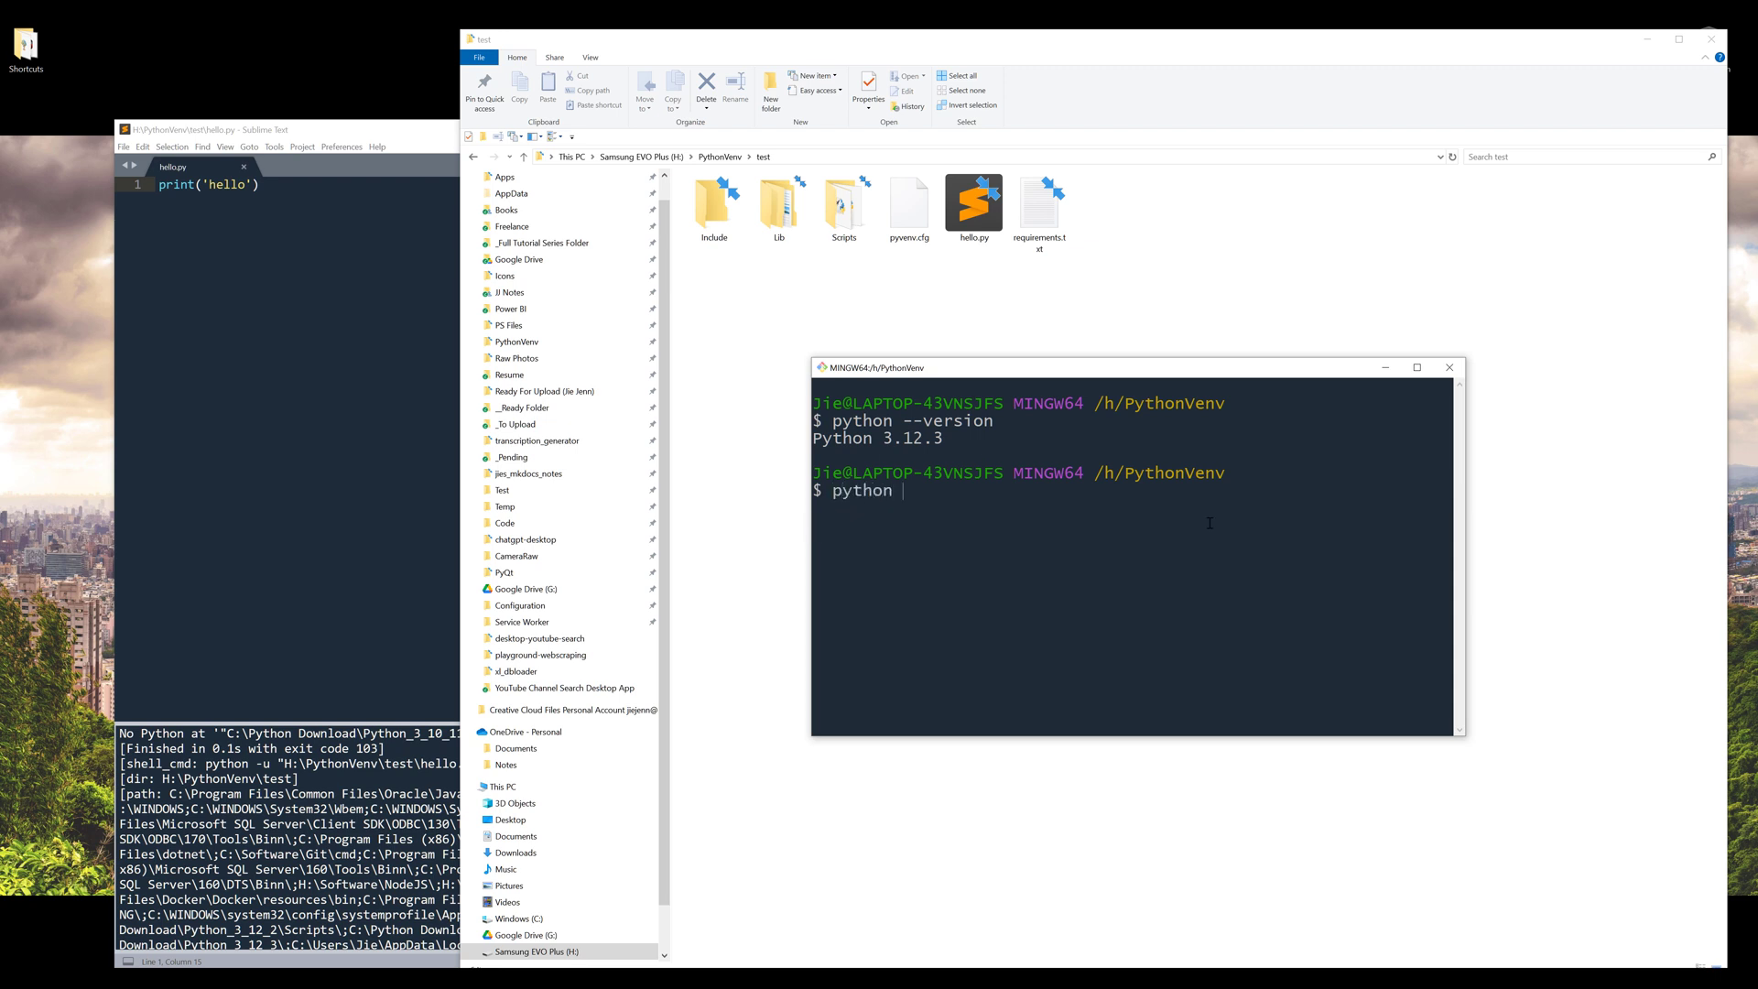
{"action": "type", "text": "-m venv"}
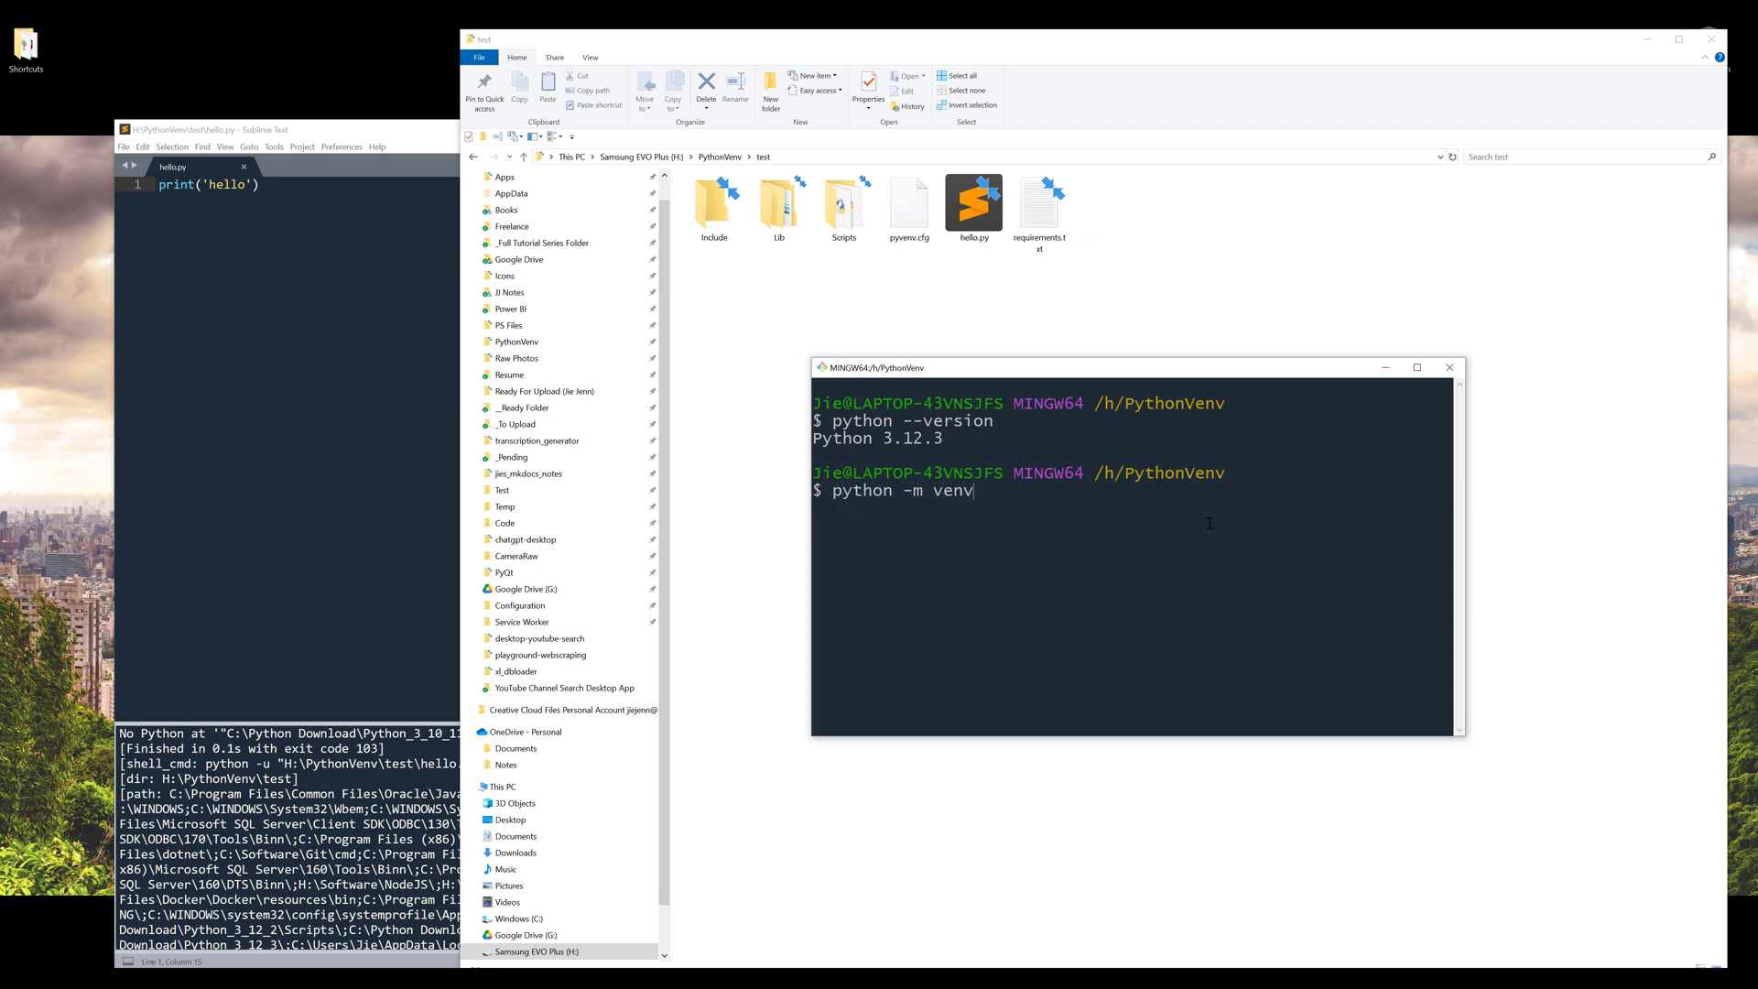
{"action": "type", "text": "--up"}
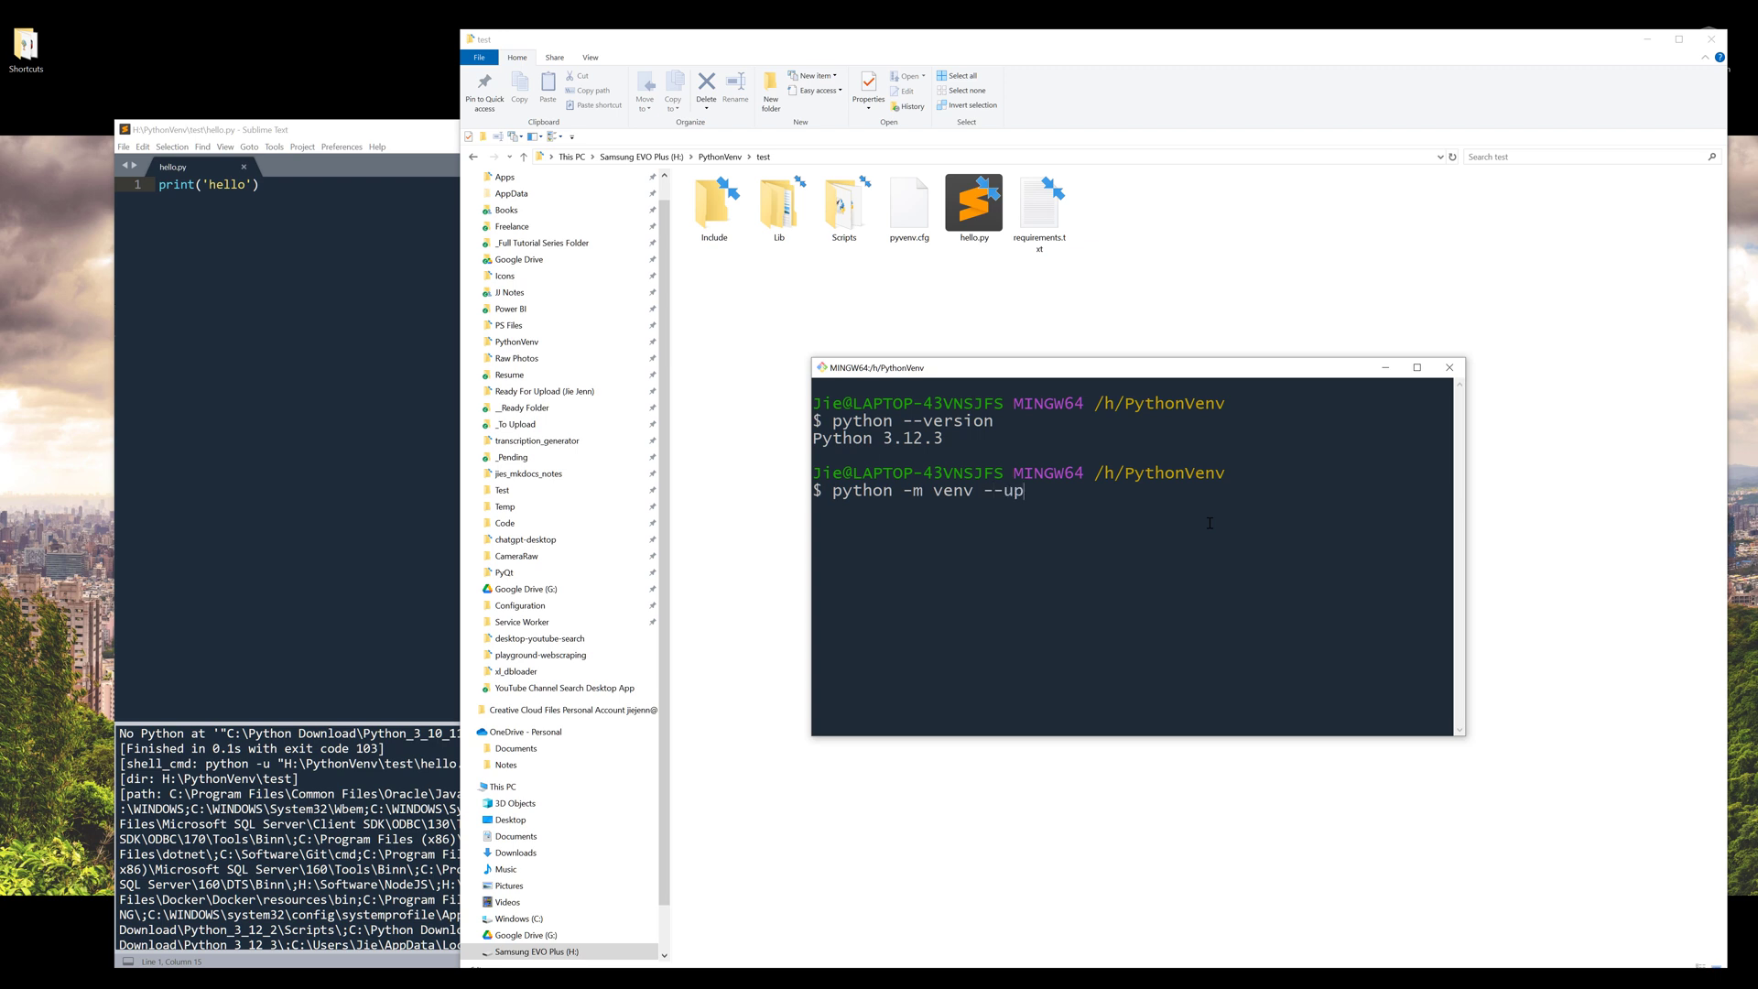
{"action": "type", "text": "grade"}
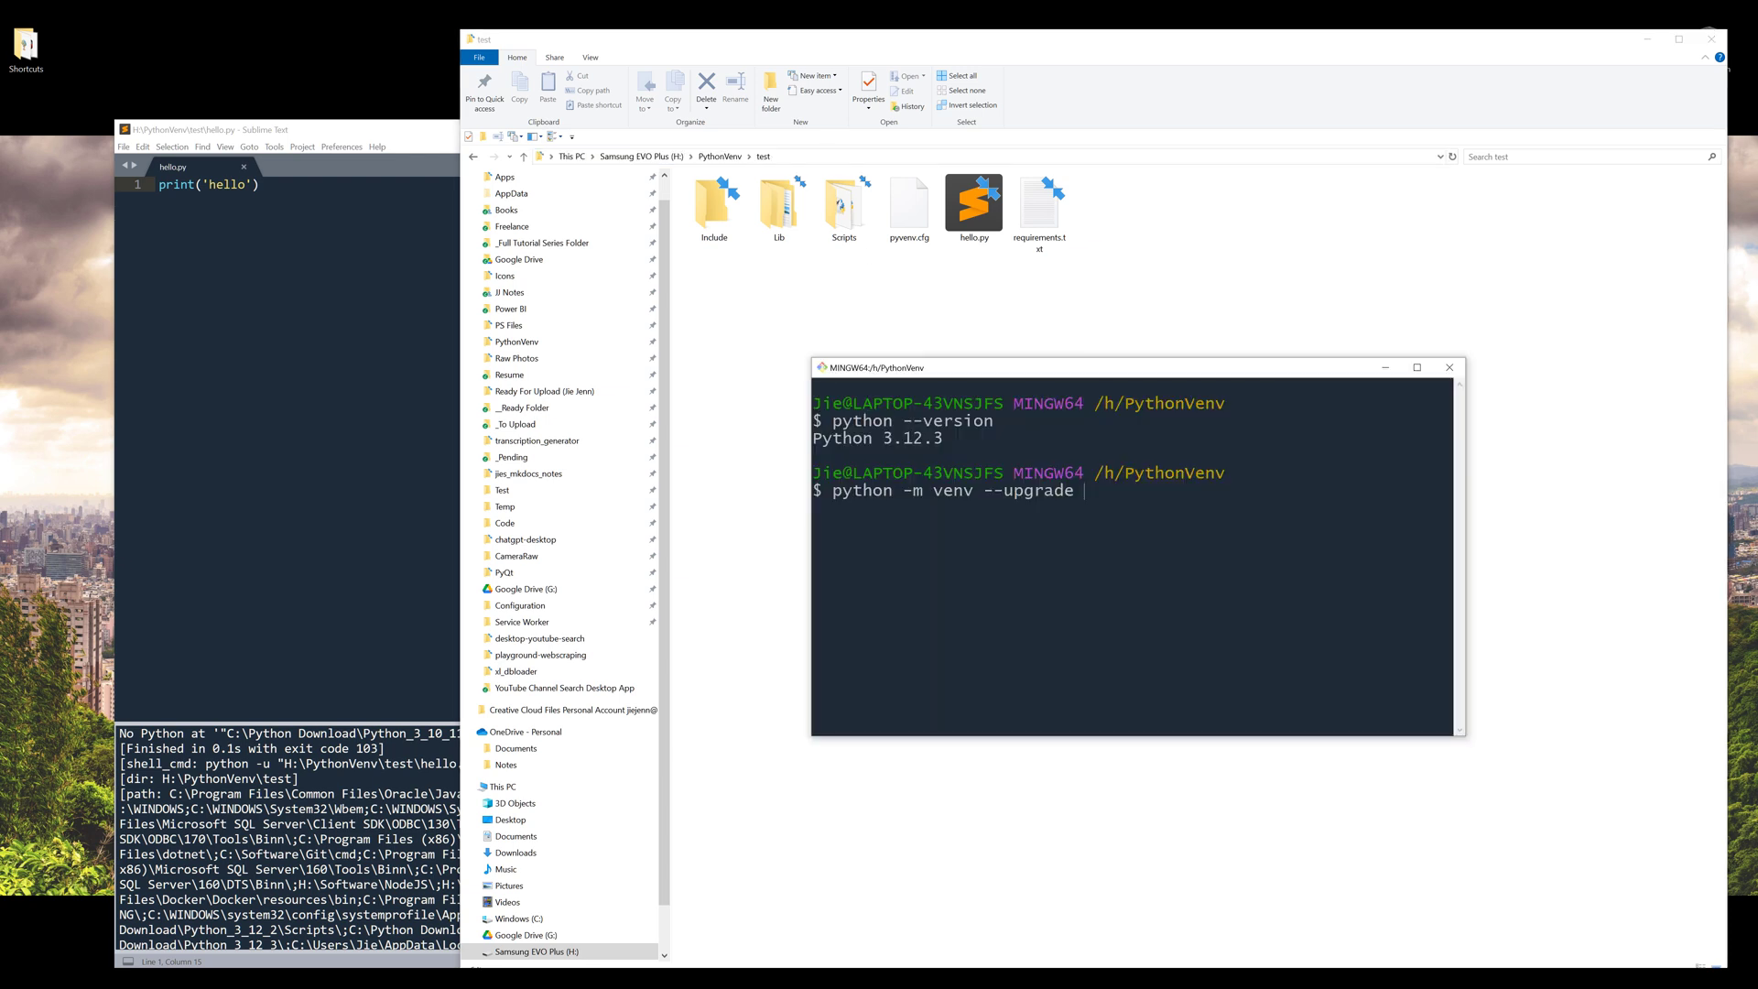
{"action": "type", "text": "'H:\\PythonVenv\\test\""}
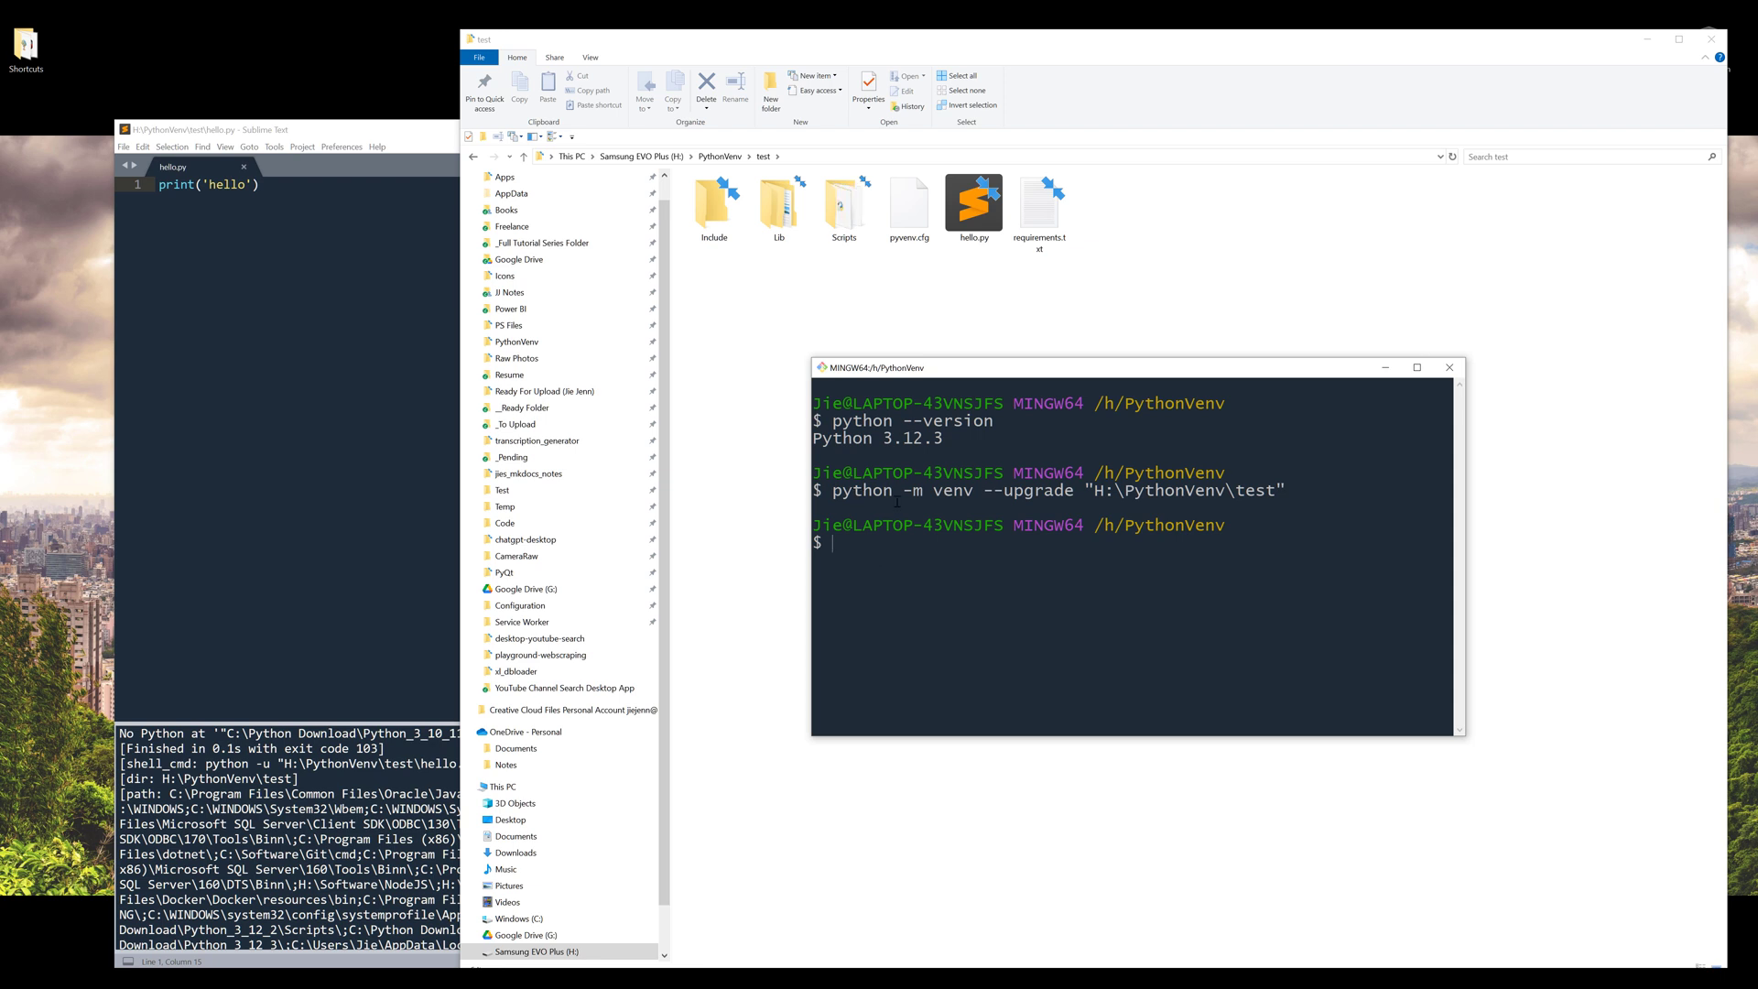
{"action": "mouse_move", "coordinate": [1069, 546]}
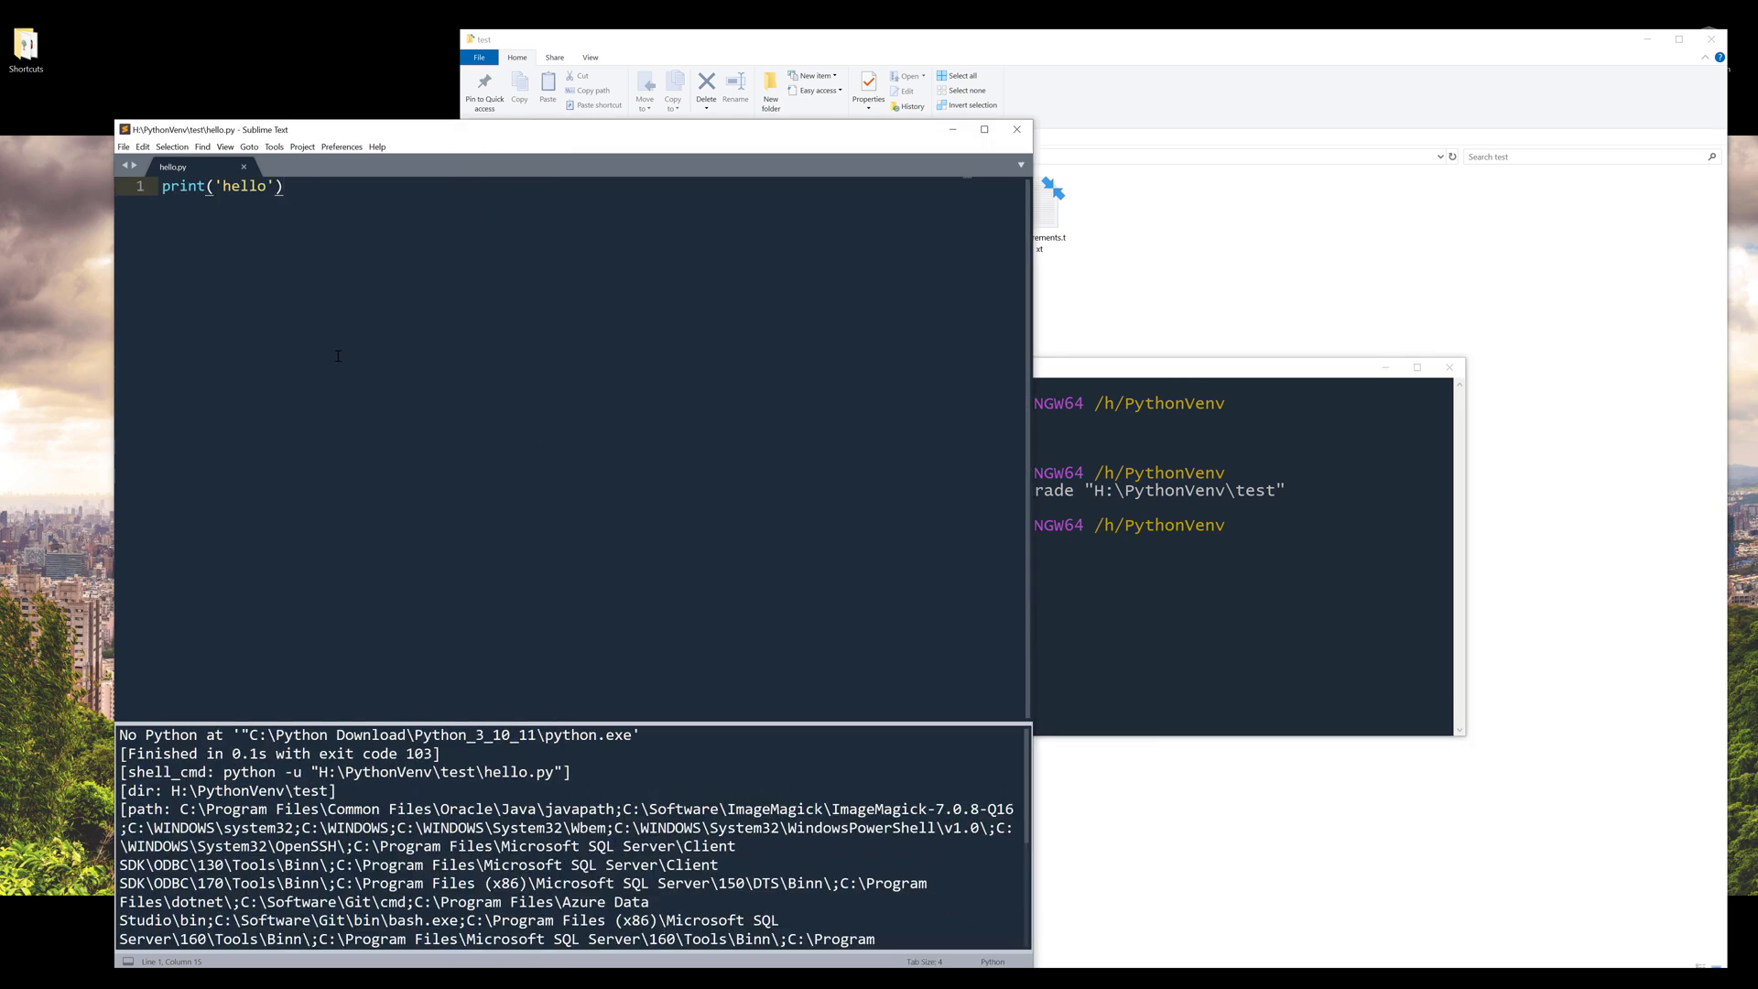
Rebuild hello.py with Ctrl+B, which now prints 'hello' successfully.
{"action": "key", "text": "ctrl+b"}
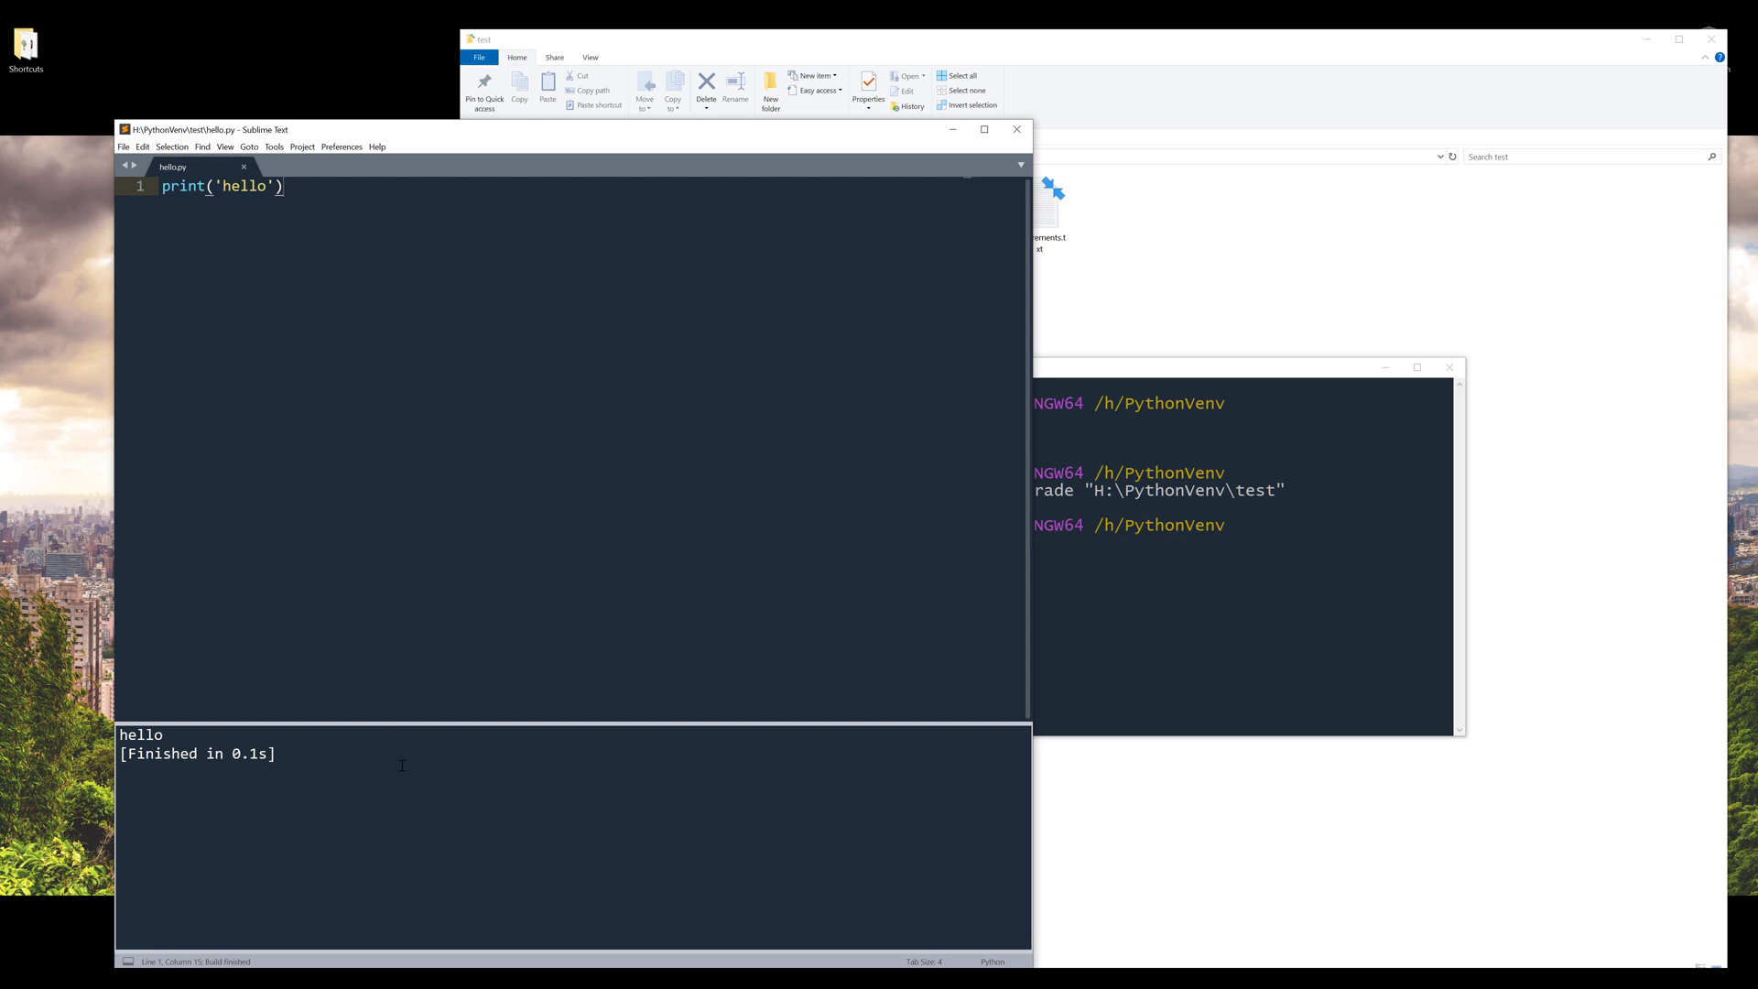